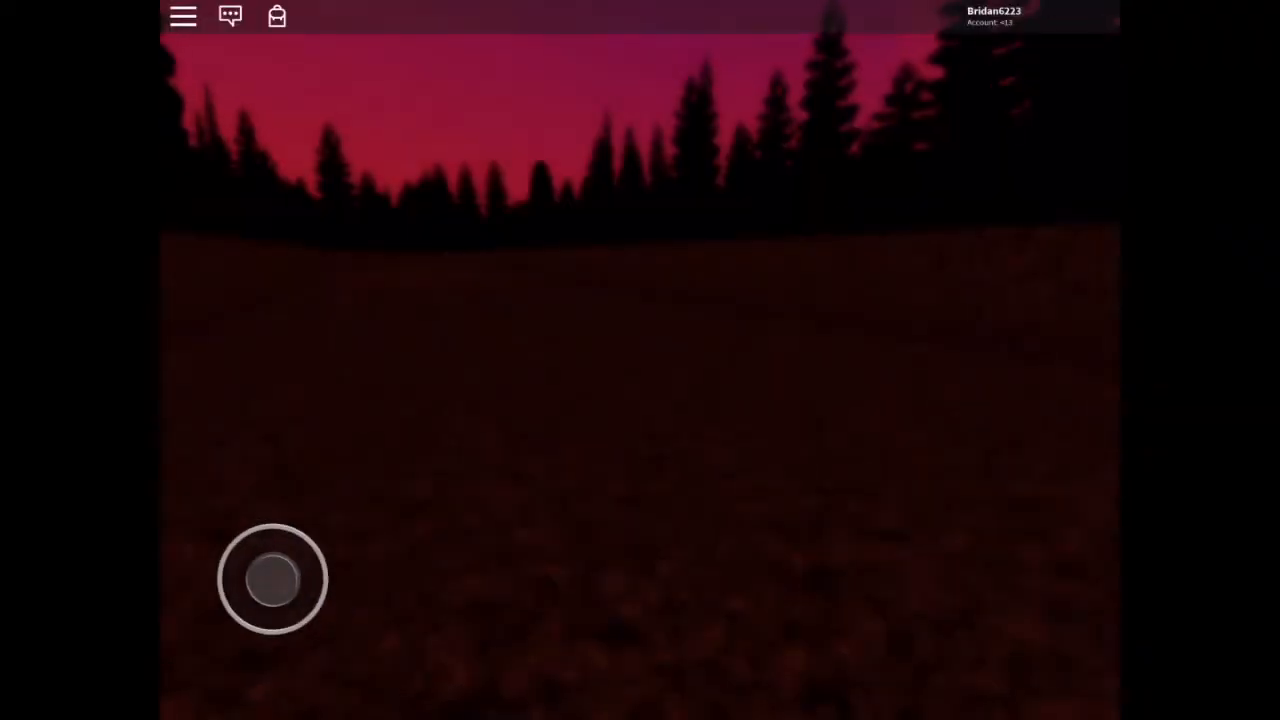
left_click_drag(272, 580, 258, 500)
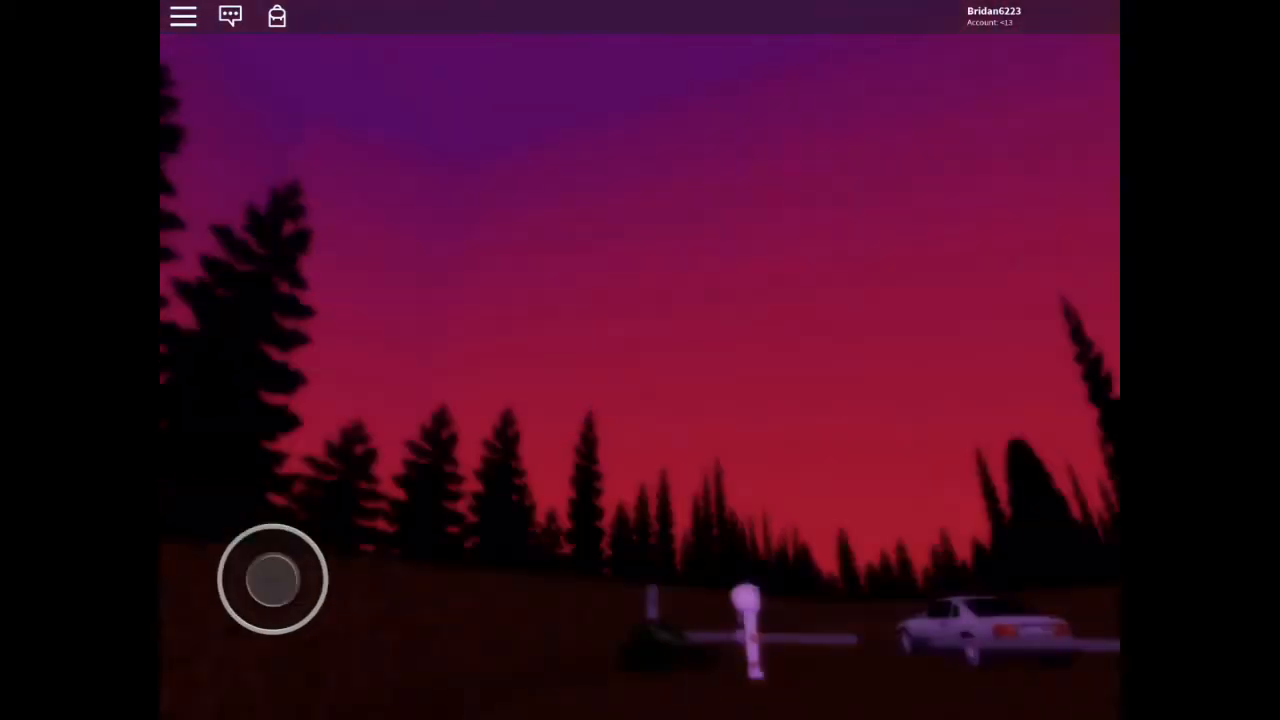
left_click_drag(272, 580, 258, 490)
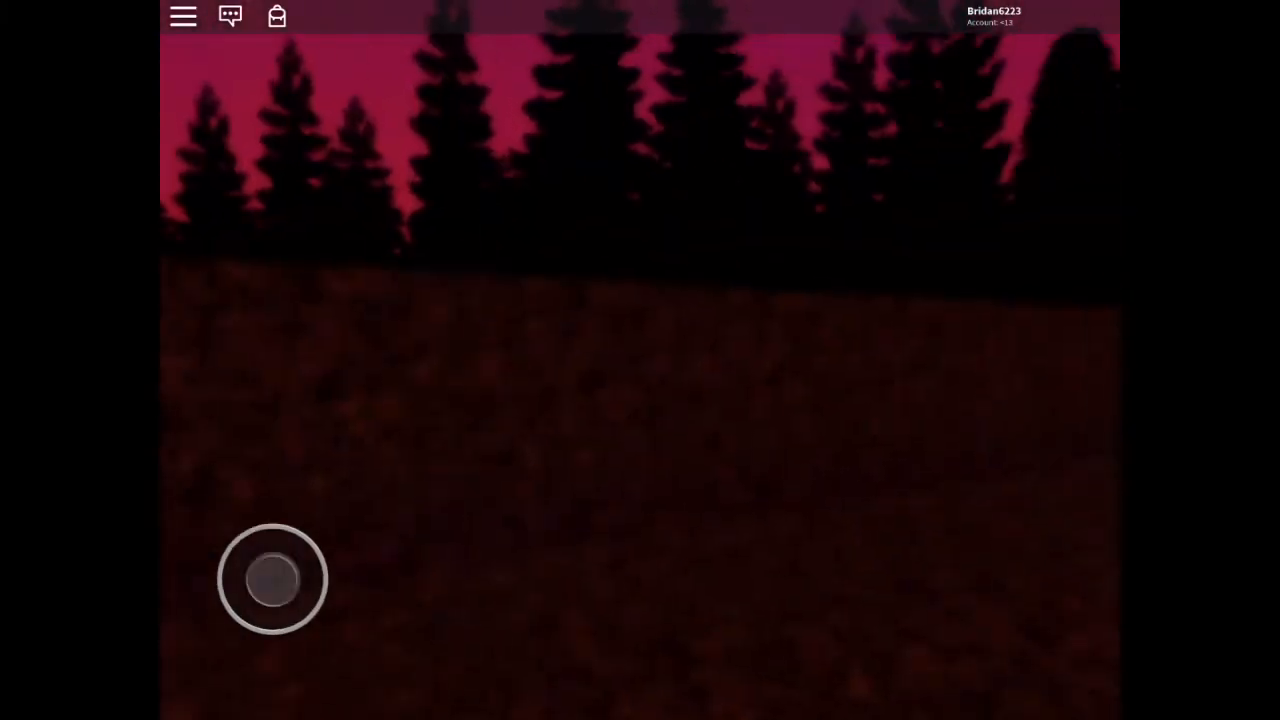
left_click_drag(270, 580, 224, 510)
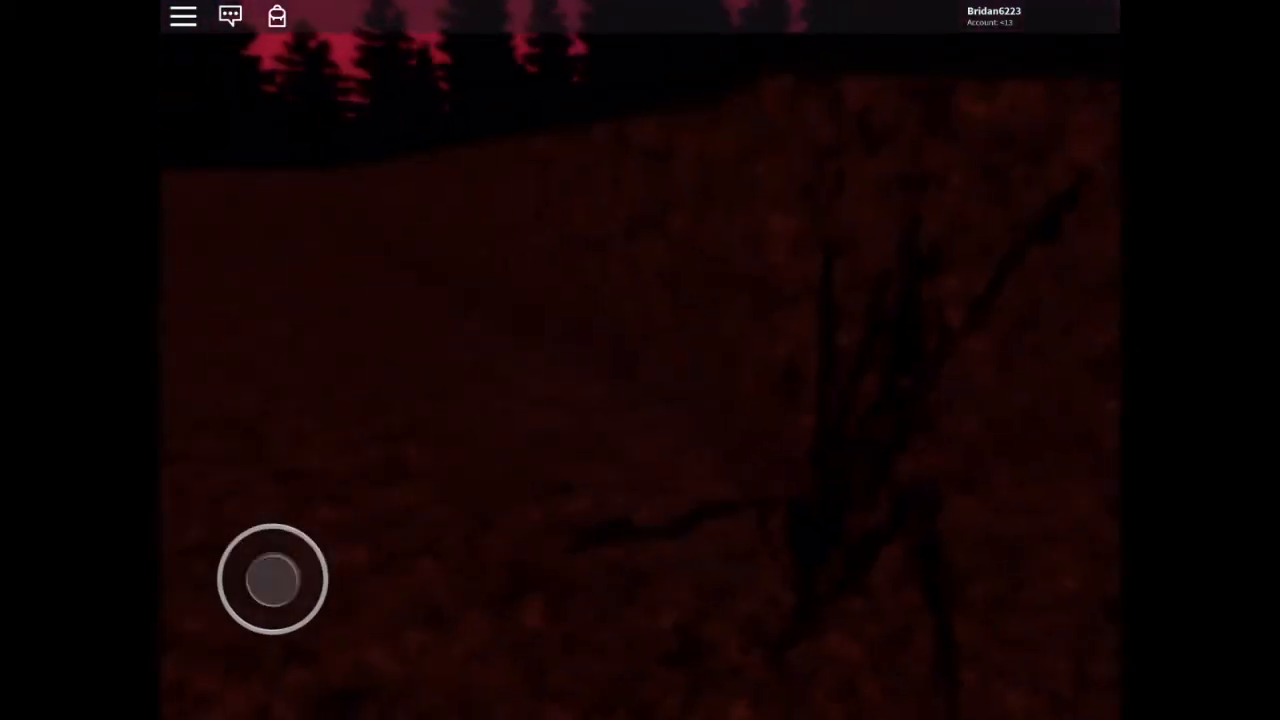
left_click_drag(272, 580, 284, 612)
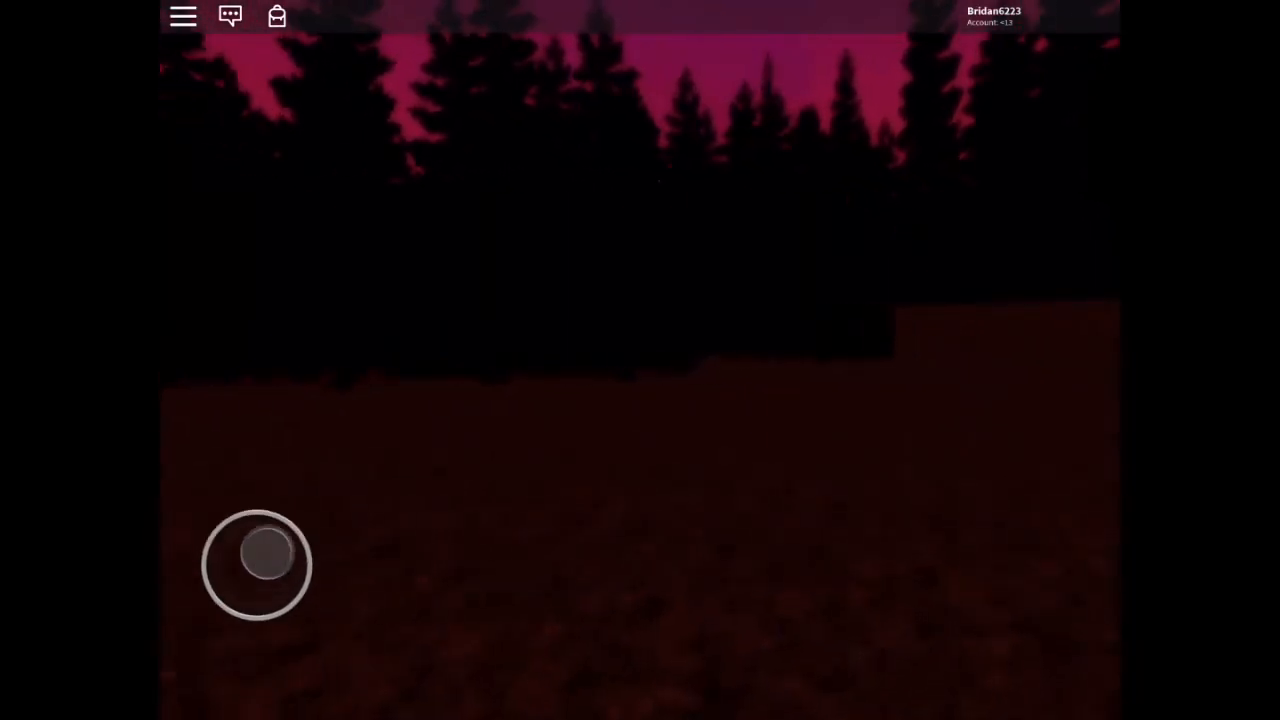
left_click_drag(258, 564, 244, 504)
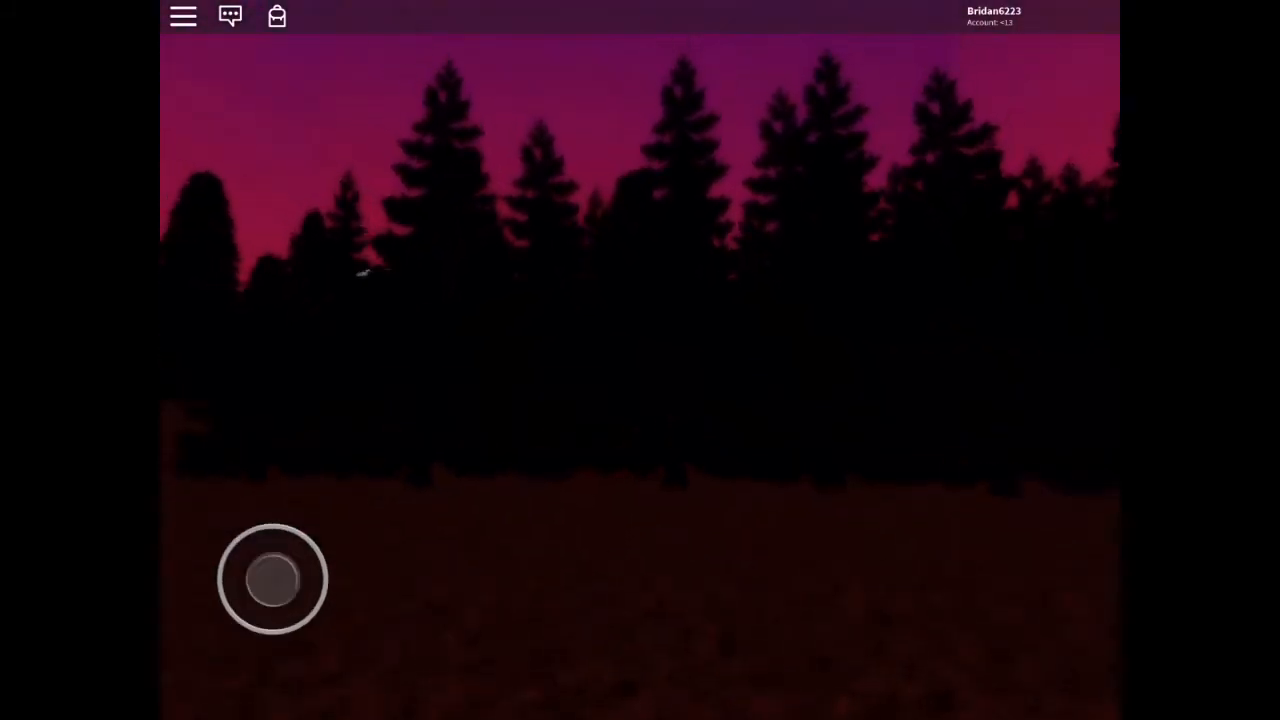
left_click_drag(272, 580, 190, 556)
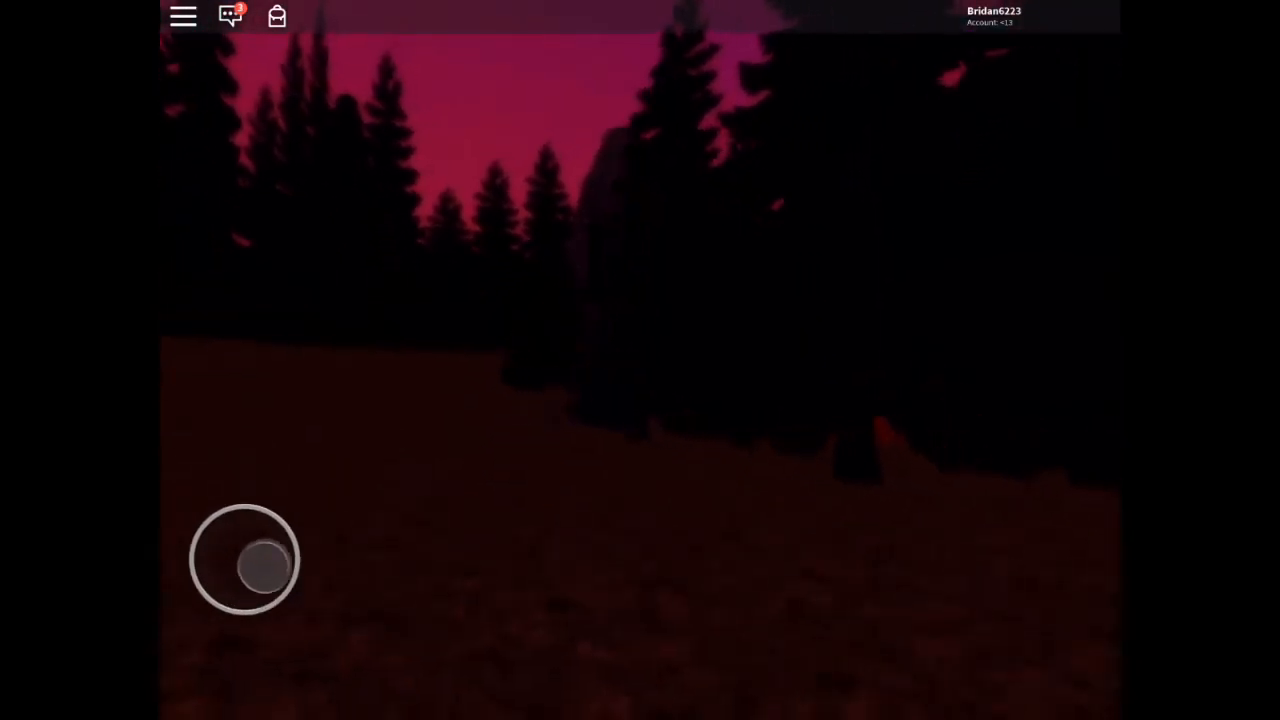
left_click_drag(242, 558, 272, 580)
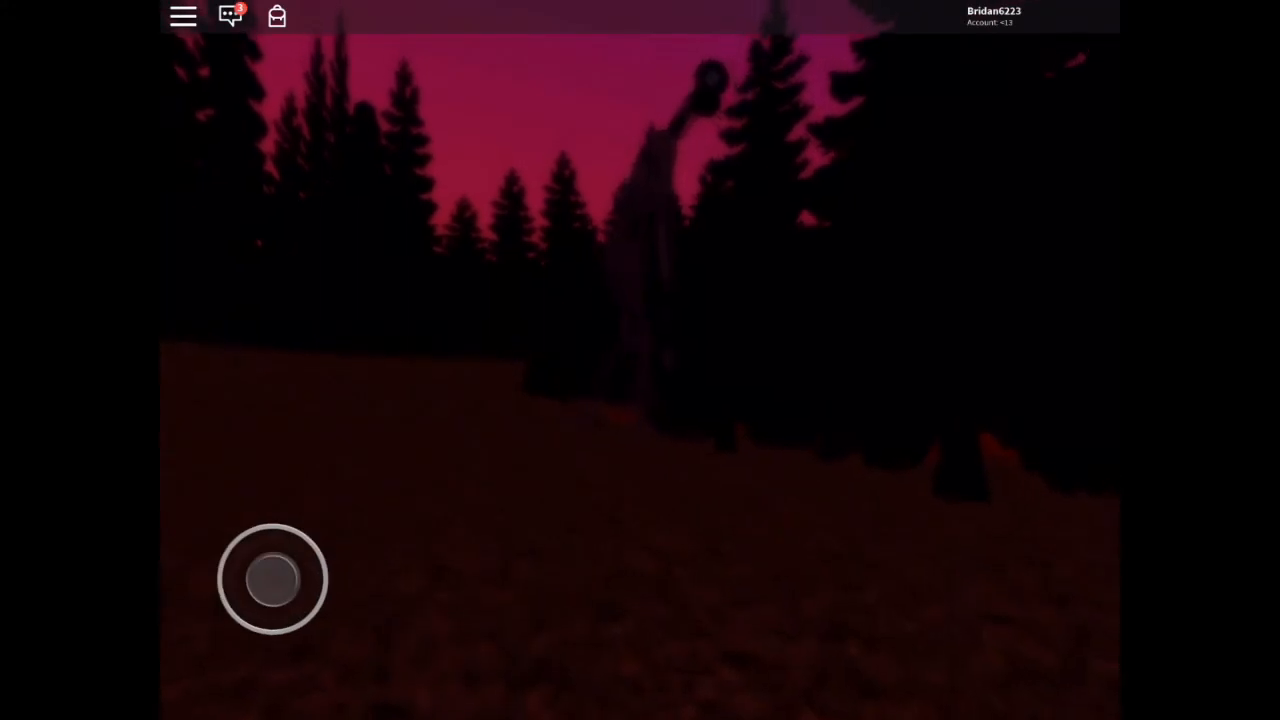